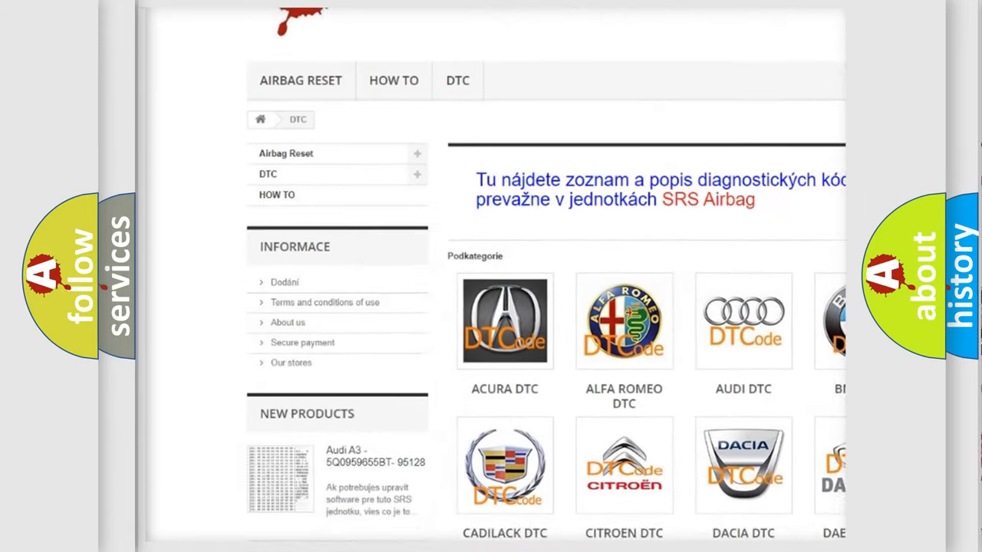
scroll(down, 3)
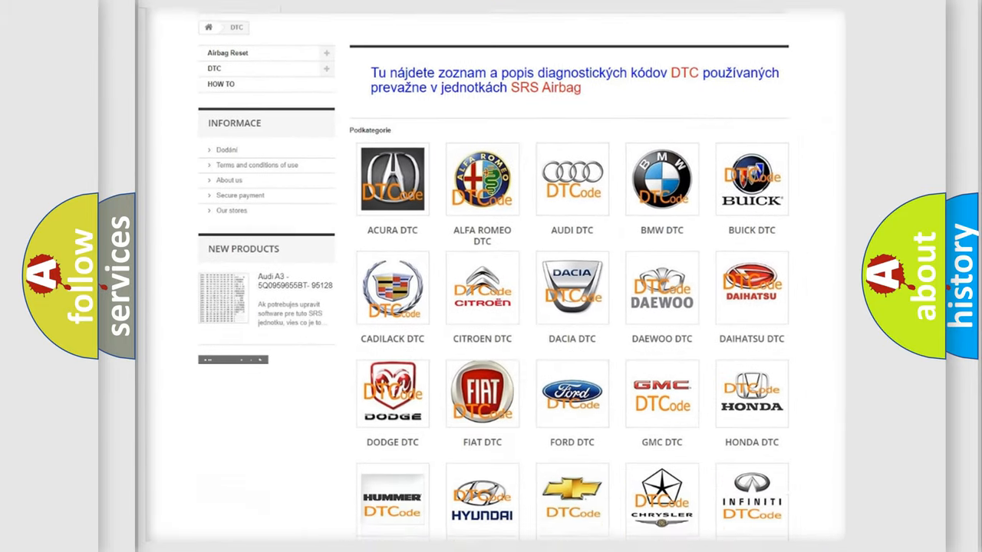
scroll(down, 3)
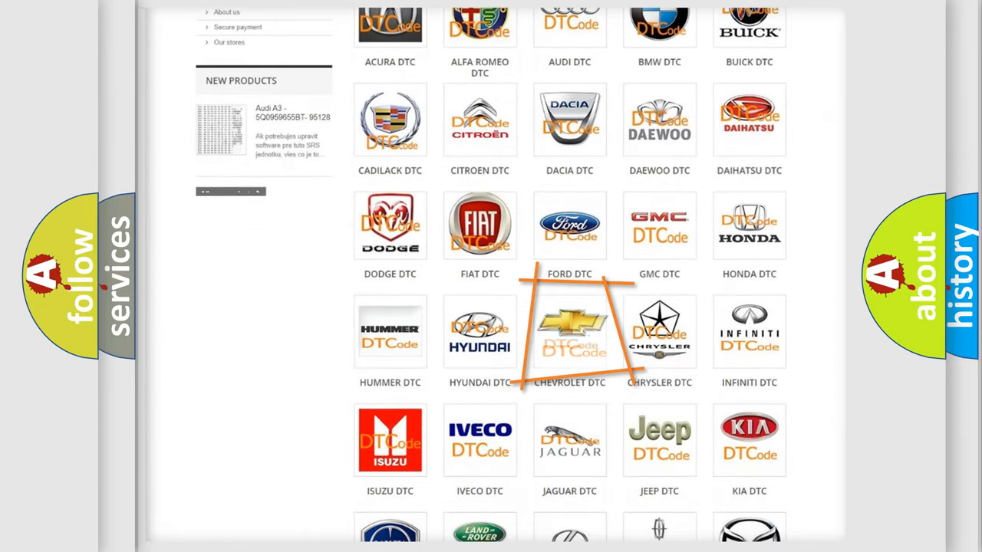